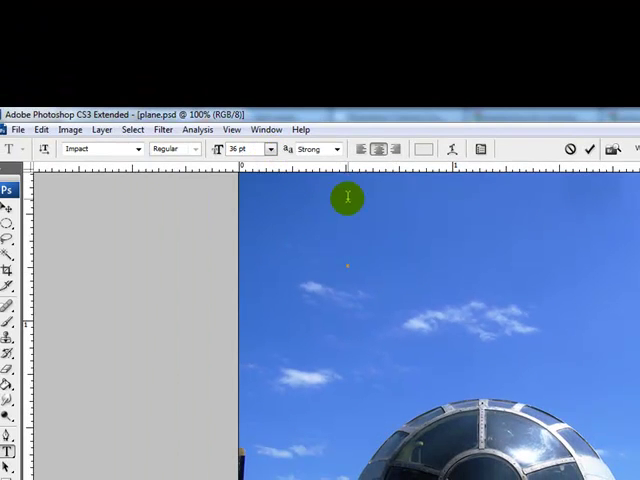
{"action": "mouse_move", "coordinate": [343, 297]}
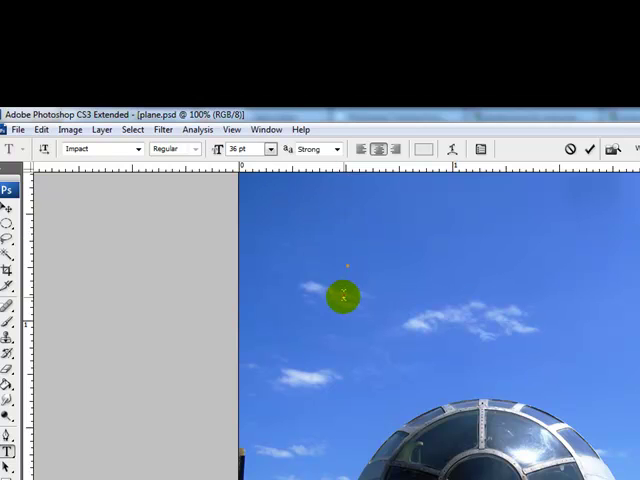
- Choose 18 pt from the type size list for the Impact text
{"action": "left_click", "coordinate": [271, 52]}
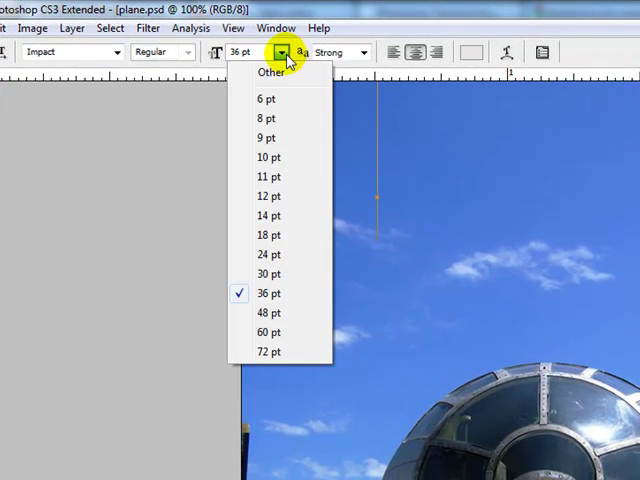
{"action": "left_click", "coordinate": [267, 233]}
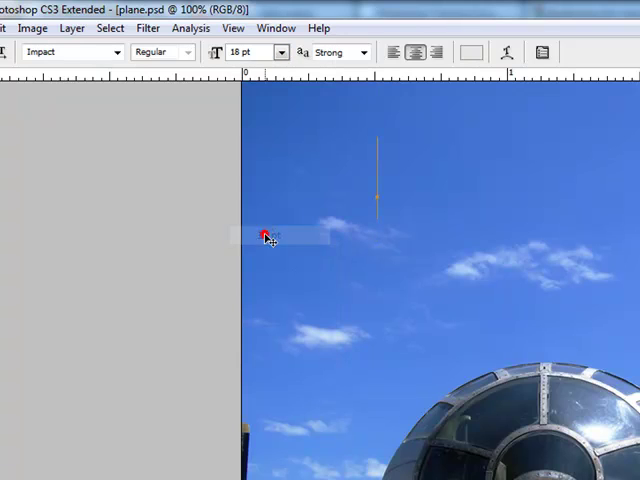
{"action": "left_click", "coordinate": [385, 222]}
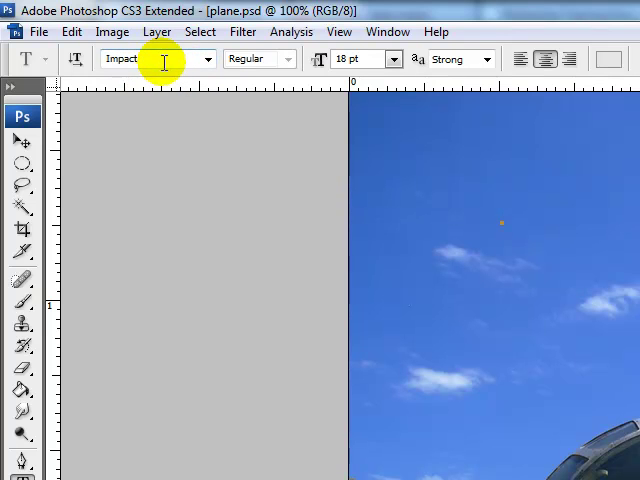
{"action": "left_click", "coordinate": [207, 58]}
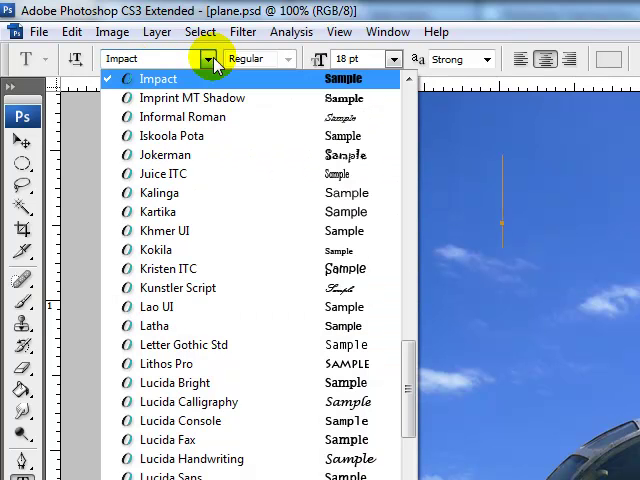
{"action": "left_click", "coordinate": [157, 78]}
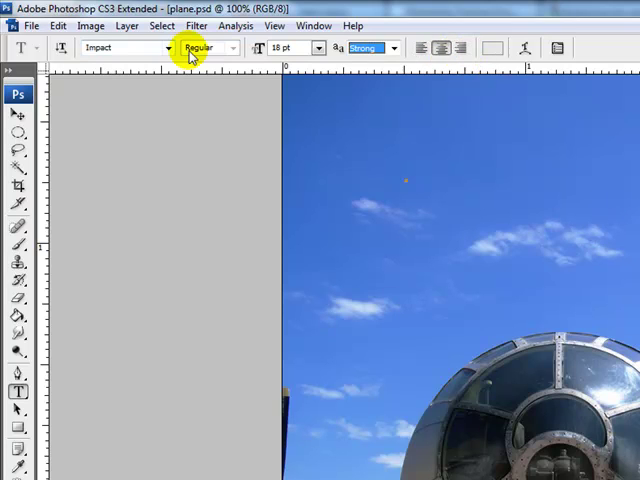
{"action": "mouse_move", "coordinate": [408, 176]}
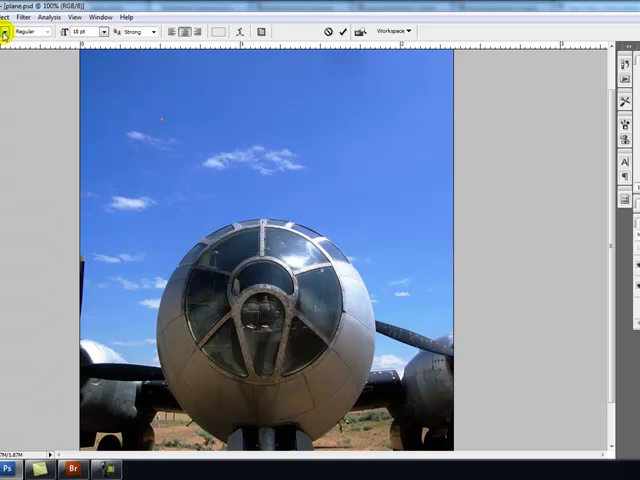
- Type 'Welcome to Area 51' as three centred Impact lines over the sky
{"action": "type", "text": "Area 51"}
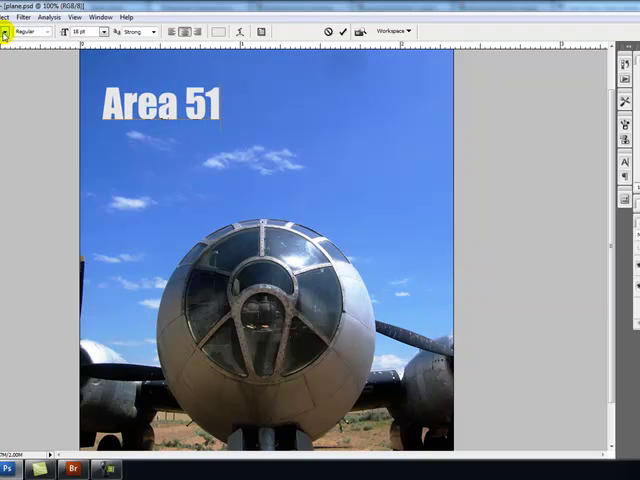
{"action": "type", "text": "Pag"}
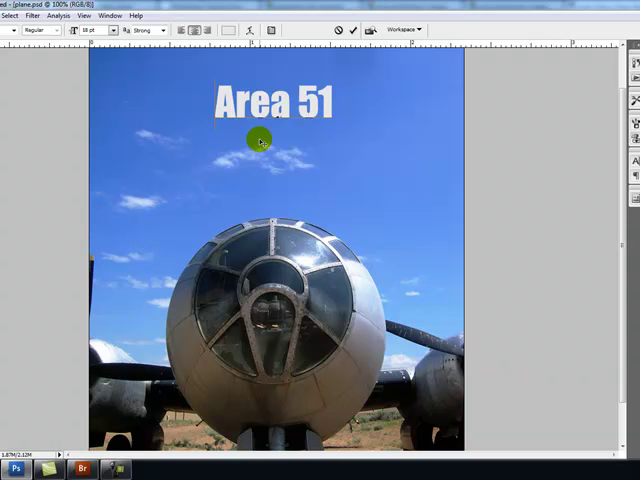
{"action": "type", "text": "Welcome"}
{"action": "type", "text": "to"}
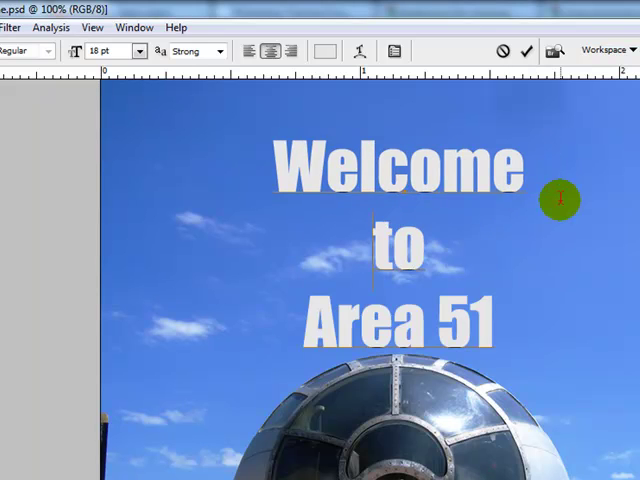
{"action": "mouse_move", "coordinate": [380, 395]}
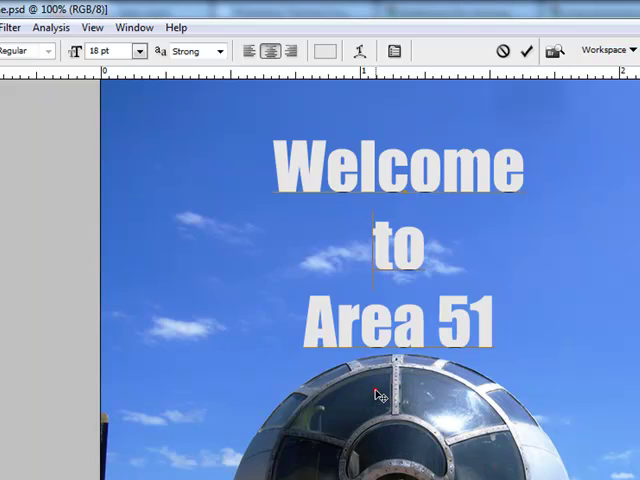
- Drag across all three headline lines to highlight them as one block
{"action": "left_click_drag", "start_coordinate": [378, 393], "coordinate": [375, 350]}
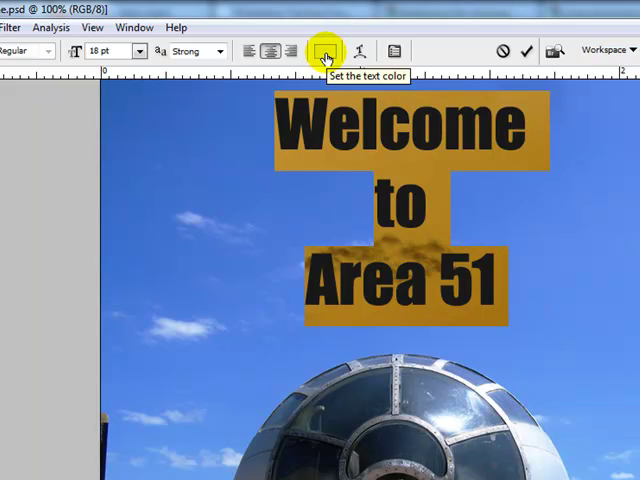
- In the text colour picker, shift the hue to green and pick a bright saturated green
{"action": "left_click", "coordinate": [319, 50]}
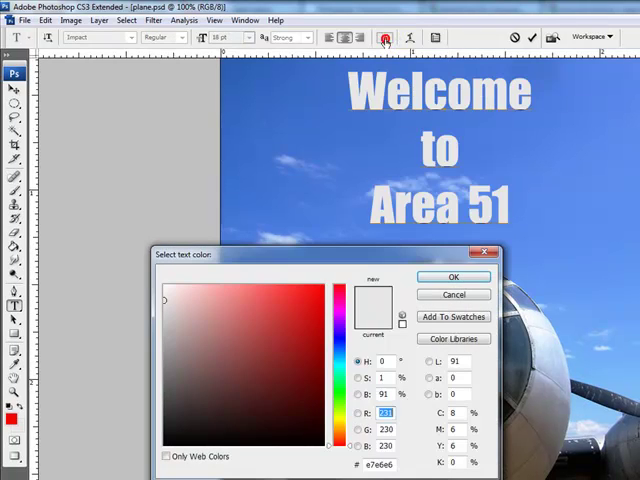
{"action": "left_click", "coordinate": [452, 338]}
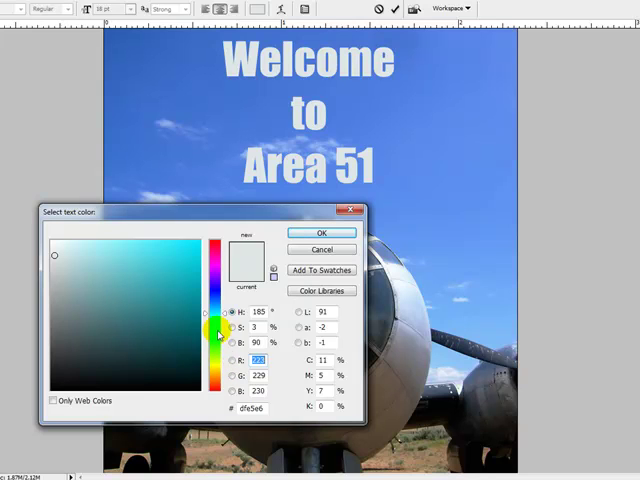
{"action": "left_click_drag", "start_coordinate": [215, 330], "coordinate": [215, 345]}
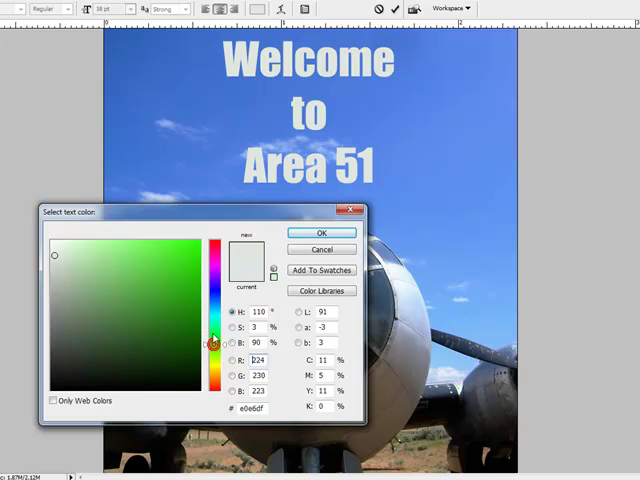
{"action": "left_click", "coordinate": [192, 250]}
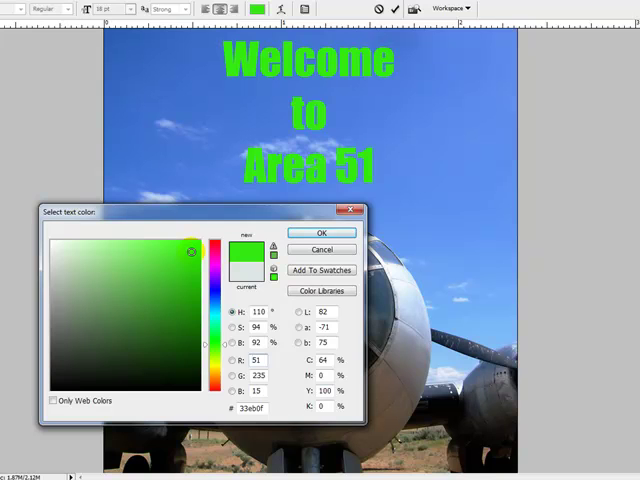
{"action": "left_click", "coordinate": [52, 266]}
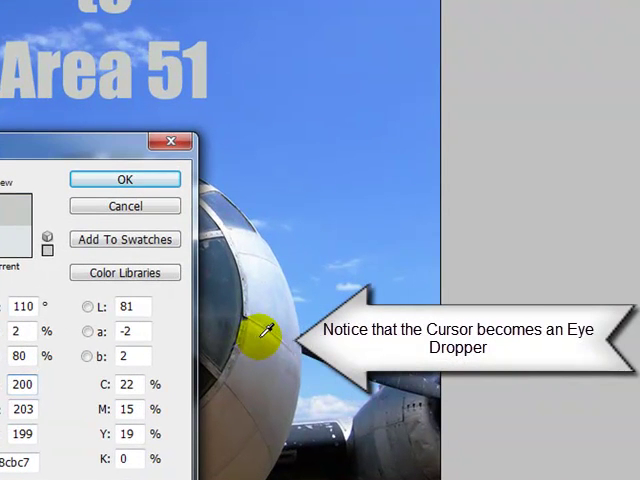
- Sample nose greys, a bluish reflection and sky blue, then confirm the pale bluish colour
{"action": "left_click", "coordinate": [265, 350]}
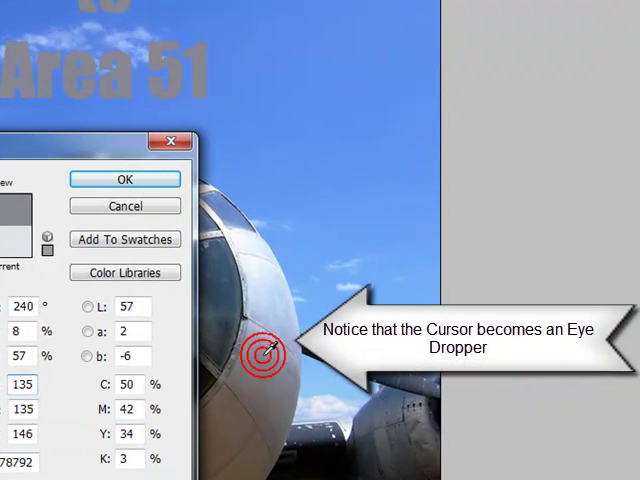
{"action": "left_click", "coordinate": [265, 296]}
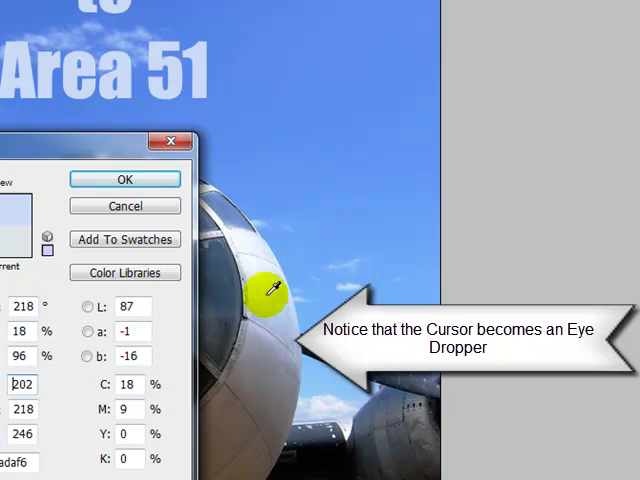
{"action": "left_click", "coordinate": [225, 278]}
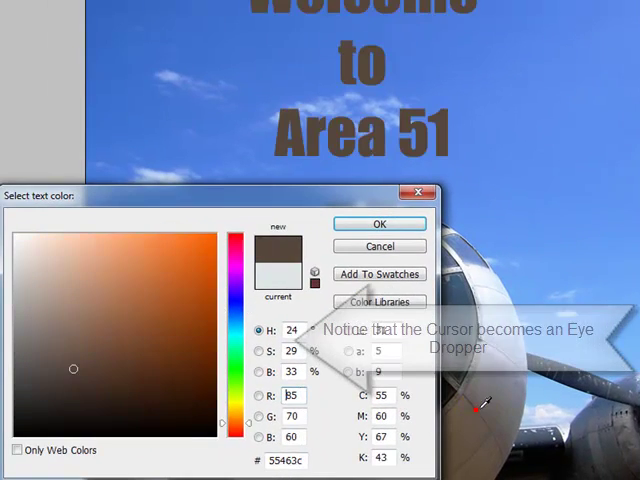
{"action": "left_click", "coordinate": [513, 155]}
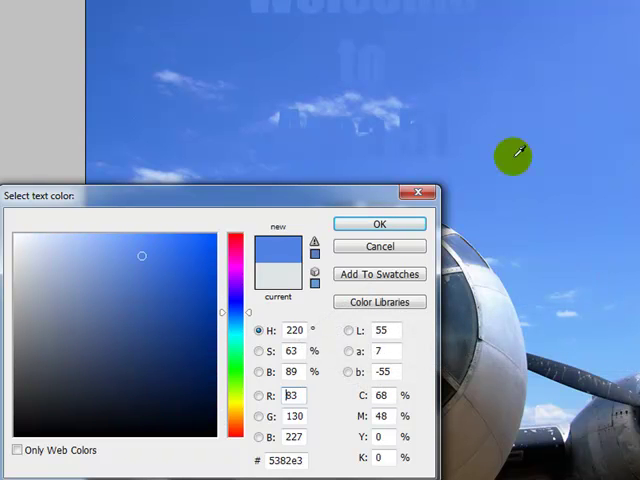
{"action": "mouse_move", "coordinate": [490, 315]}
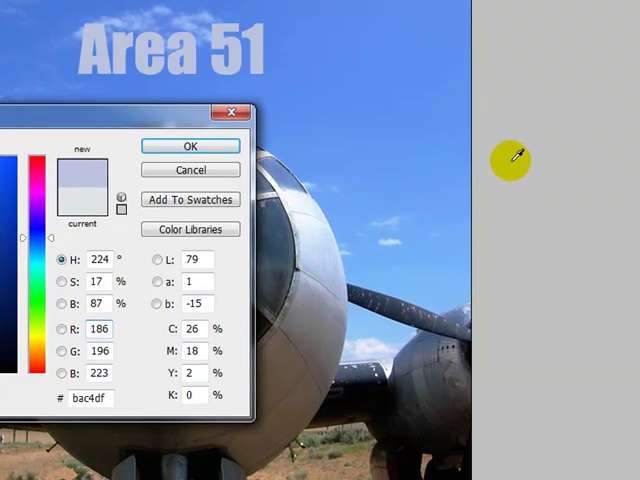
{"action": "left_click", "coordinate": [320, 245]}
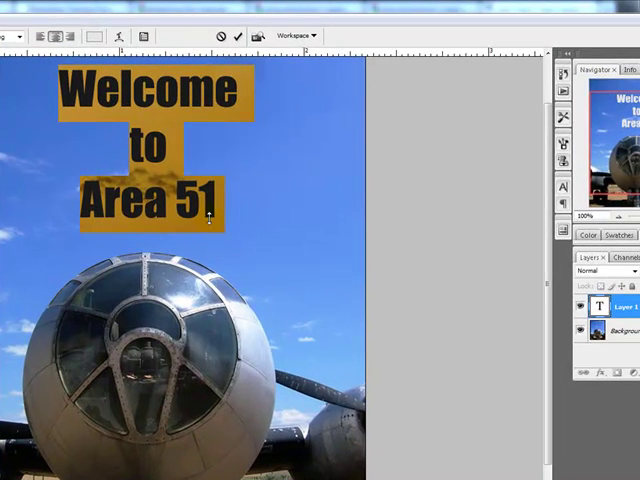
{"action": "mouse_move", "coordinate": [208, 218]}
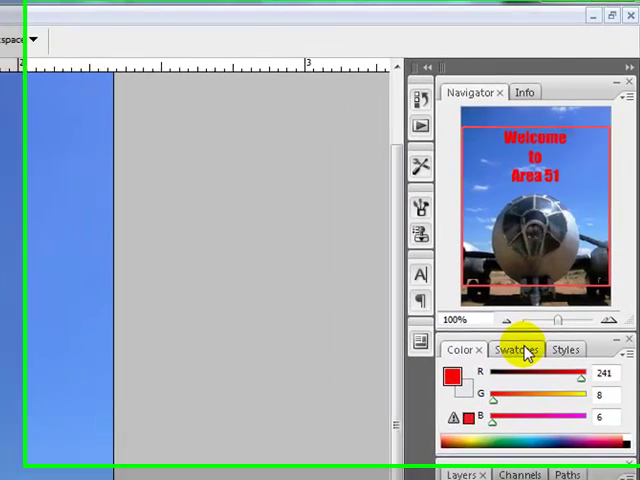
- Show the colour swatches in the panel dock
{"action": "left_click", "coordinate": [516, 349]}
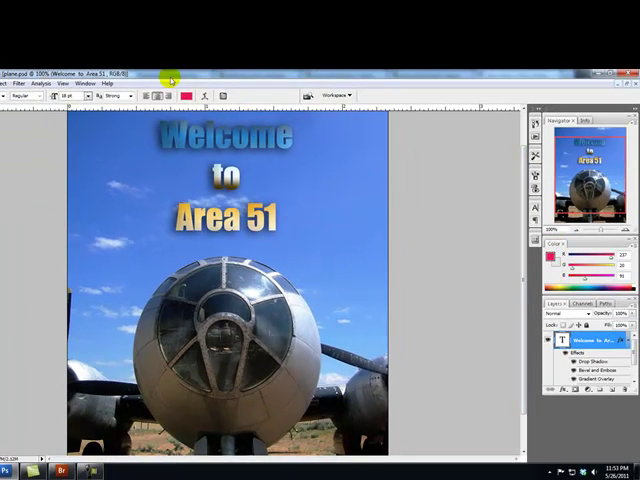
- Turn on the Swatches panel and the Styles panel from the Window menu
{"action": "left_click", "coordinate": [74, 84]}
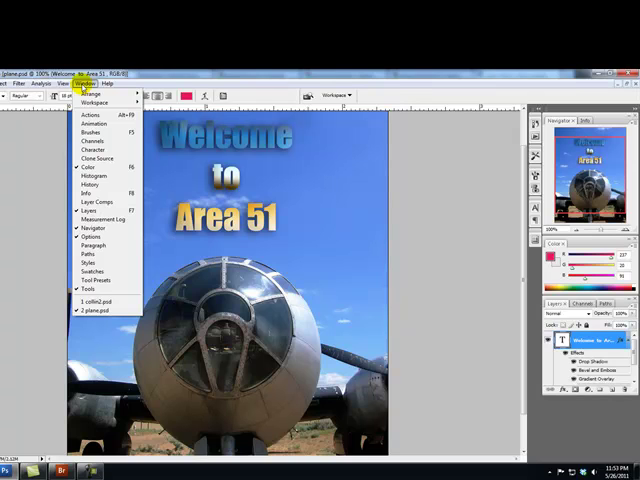
{"action": "mouse_move", "coordinate": [95, 271]}
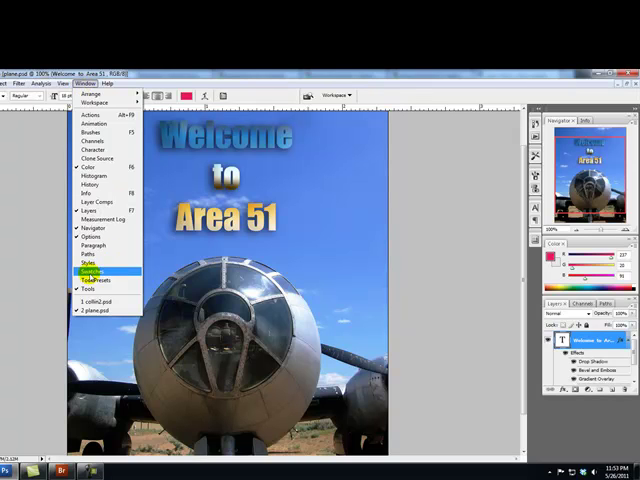
{"action": "left_click", "coordinate": [87, 270]}
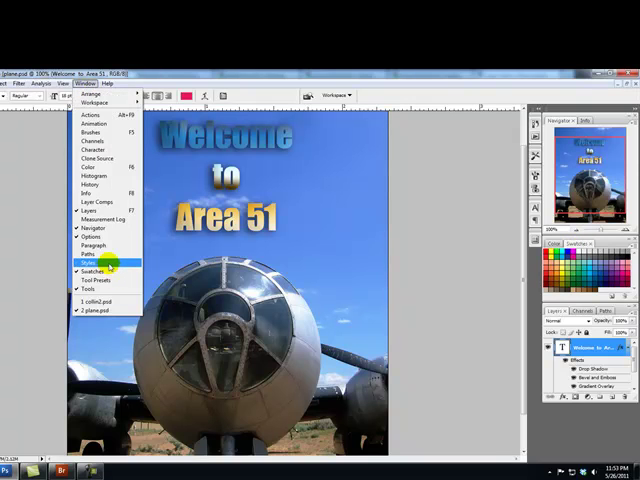
{"action": "left_click", "coordinate": [92, 260]}
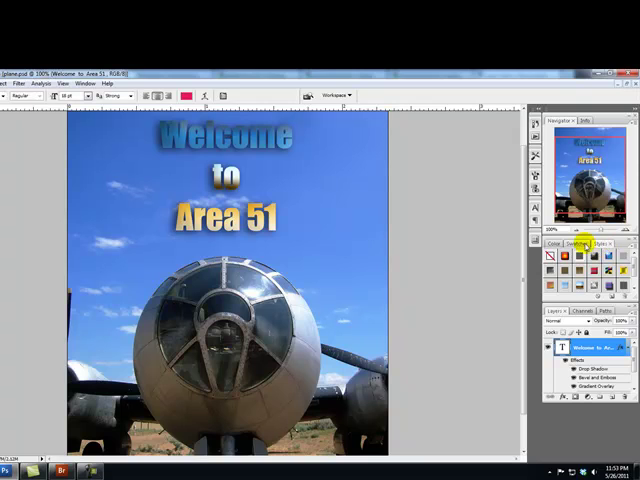